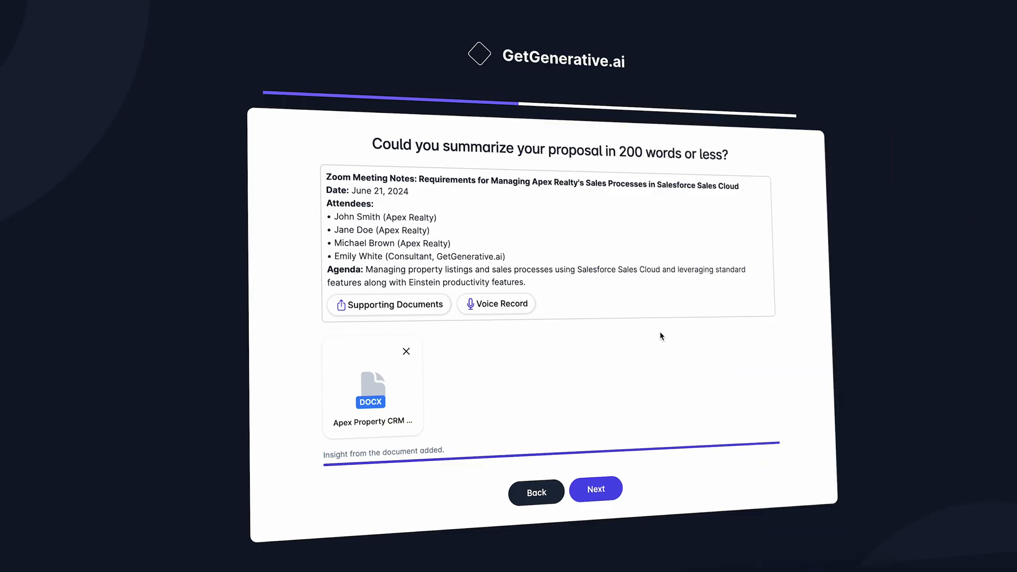
Step: Submit the summary with its document and confirm the themes to generate the Apex Realty proposal
left_click(594, 488)
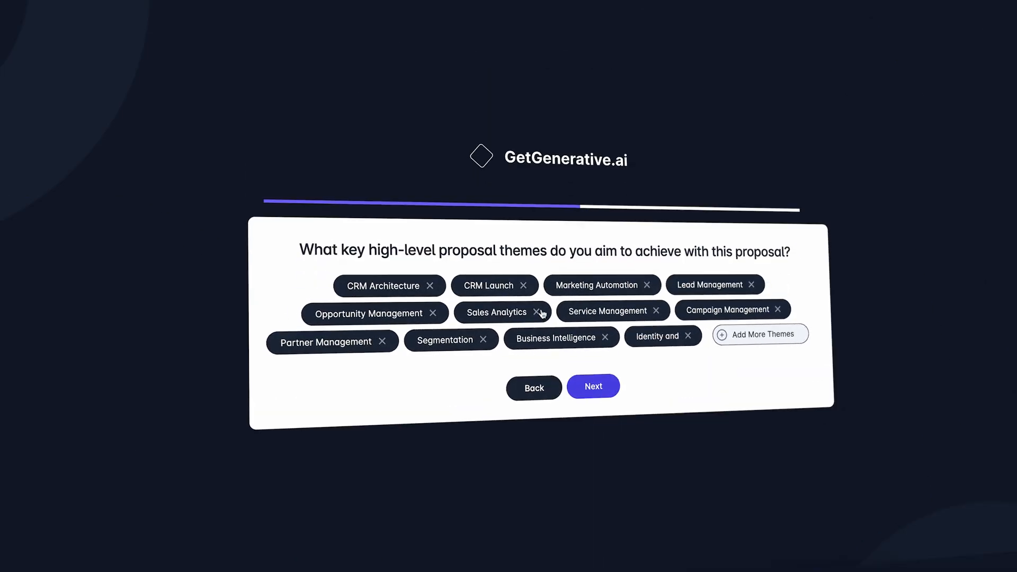
left_click(591, 386)
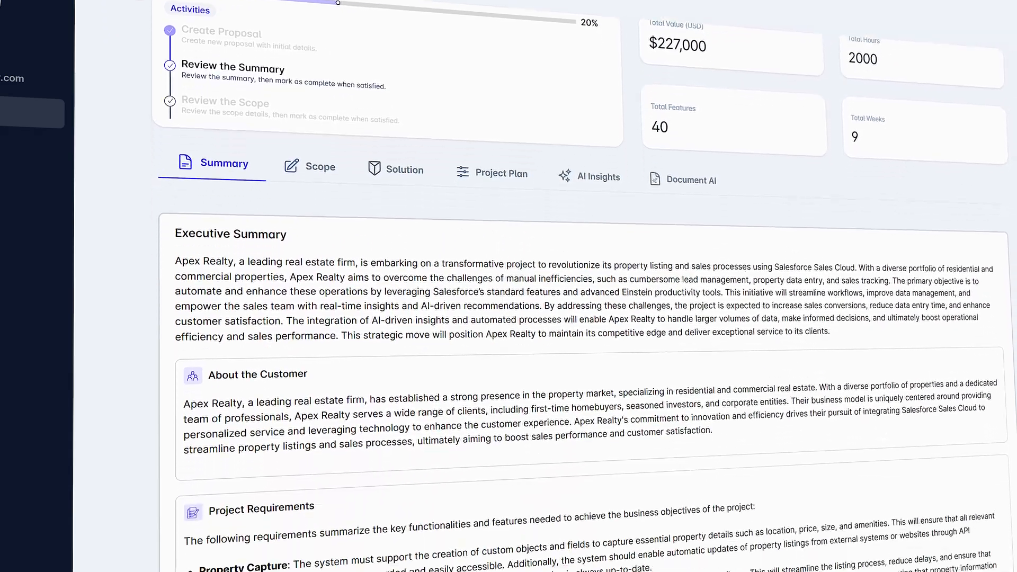
Step: Collapse the Solution workspace to themes and epics, then expand Lead Tracking's requirements and solutions
scroll("down", 3)
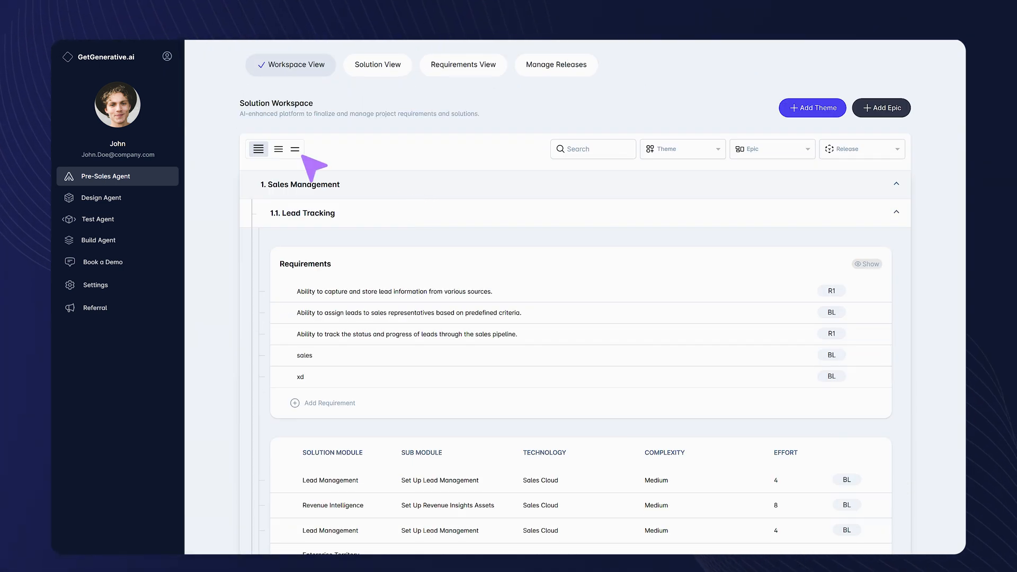
left_click(277, 149)
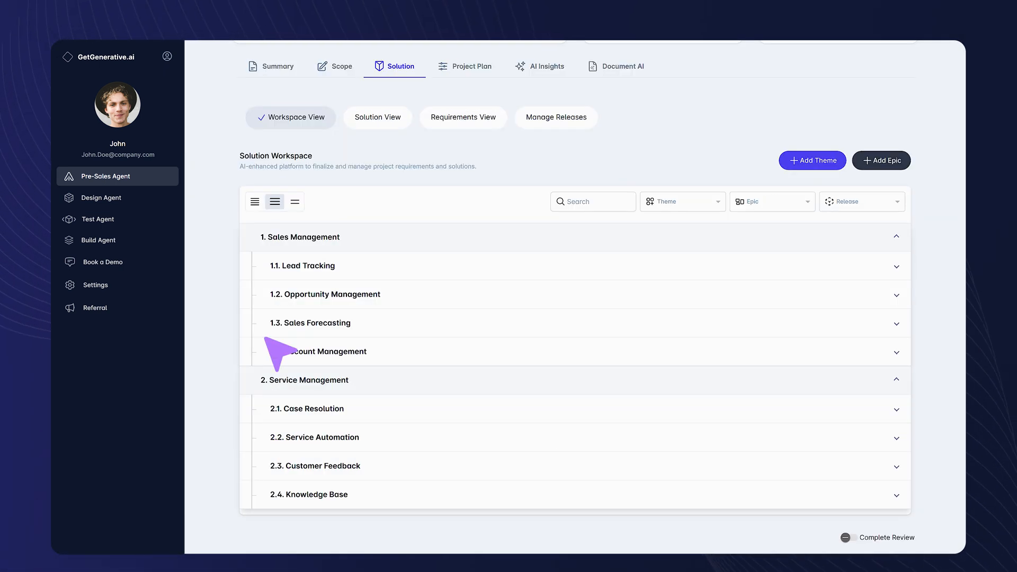
left_click(302, 264)
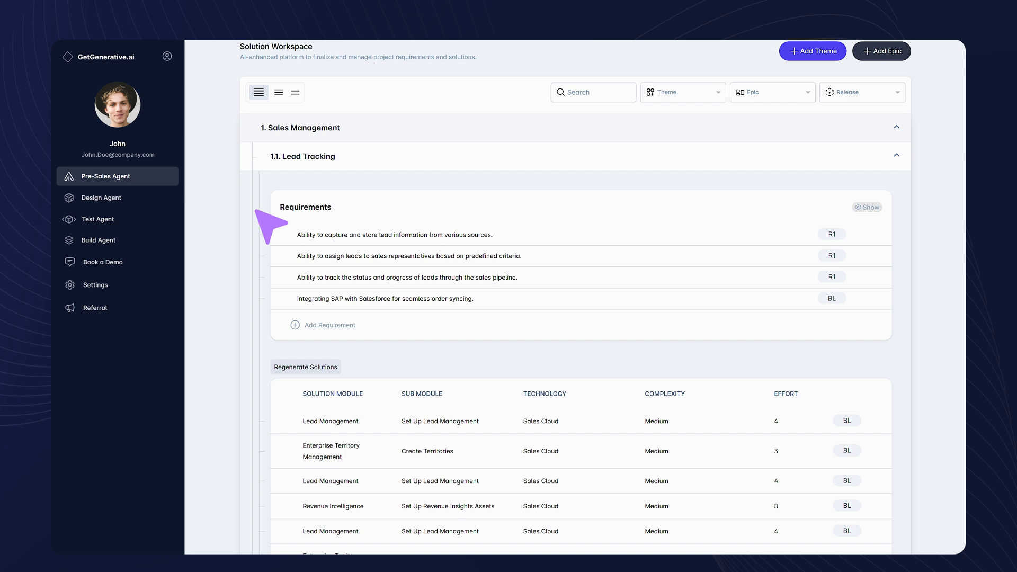
scroll("down", 3)
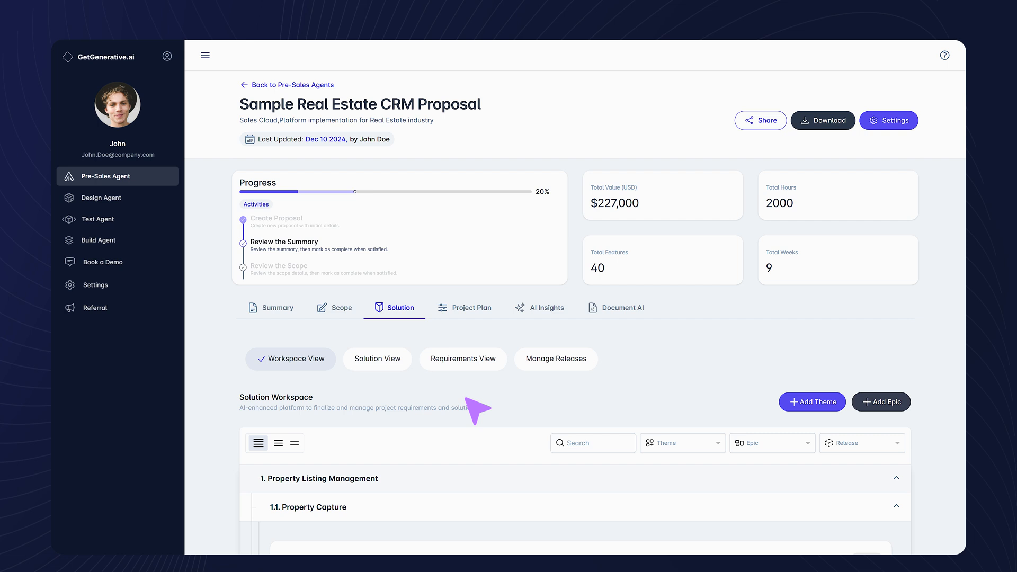
Step: Fetch AI-recommended solutions for WhatsApp integration with the Sales Console into the solution list
left_click(377, 359)
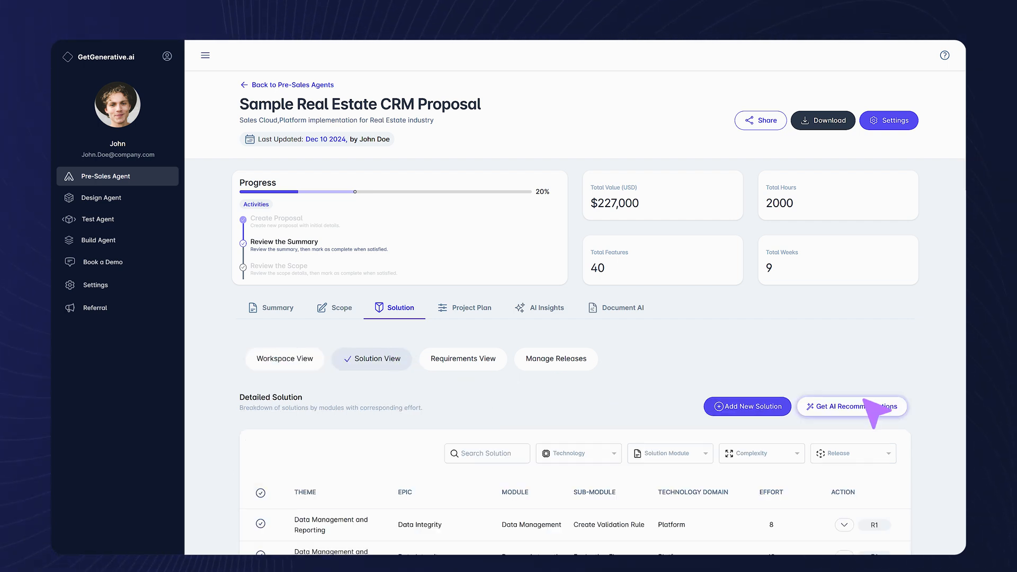
left_click(852, 407)
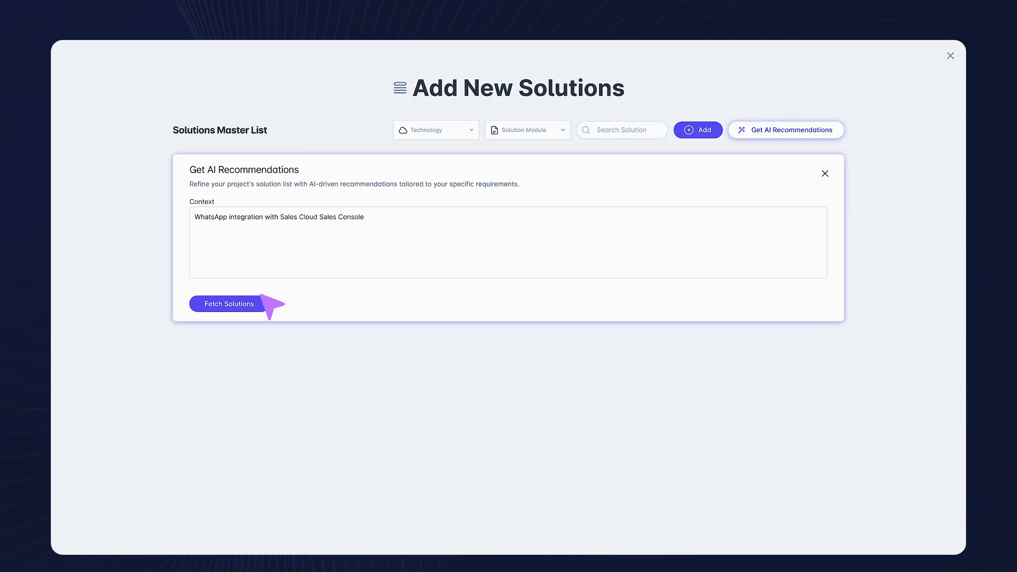
left_click(226, 304)
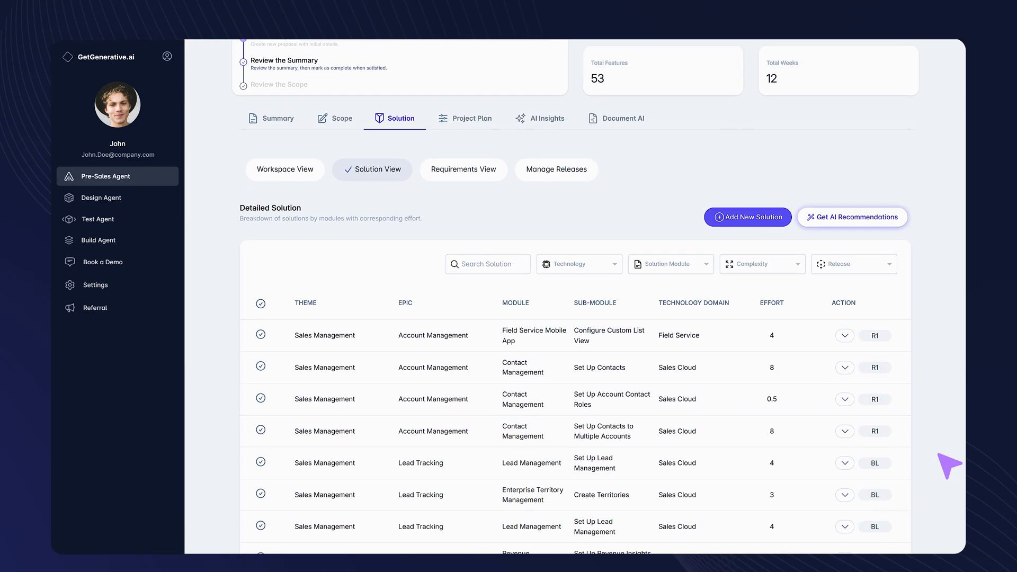
left_click(473, 117)
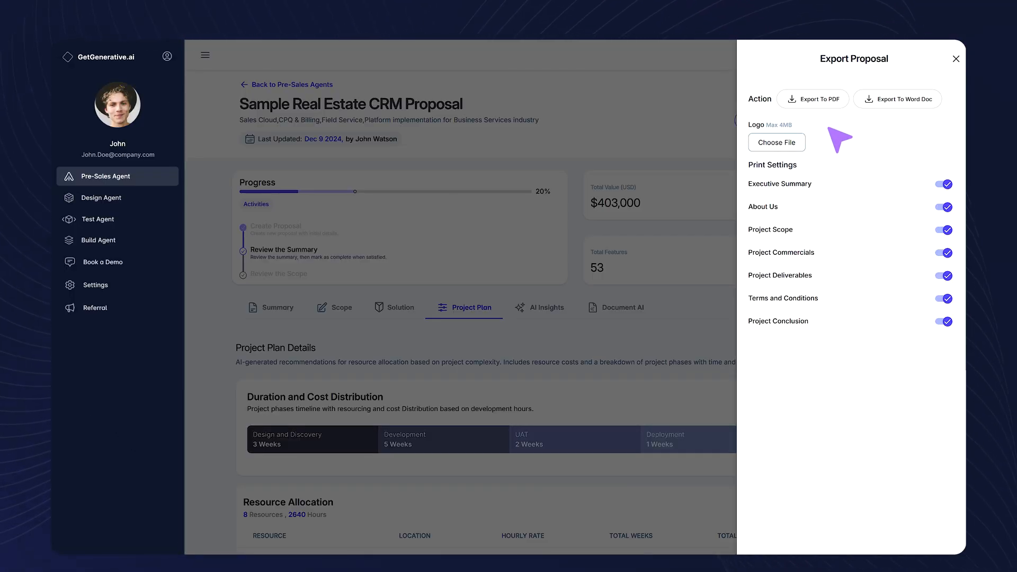
Step: Export the proposal and move on to the Sample Real Estate CRM Project design overview
left_click(812, 99)
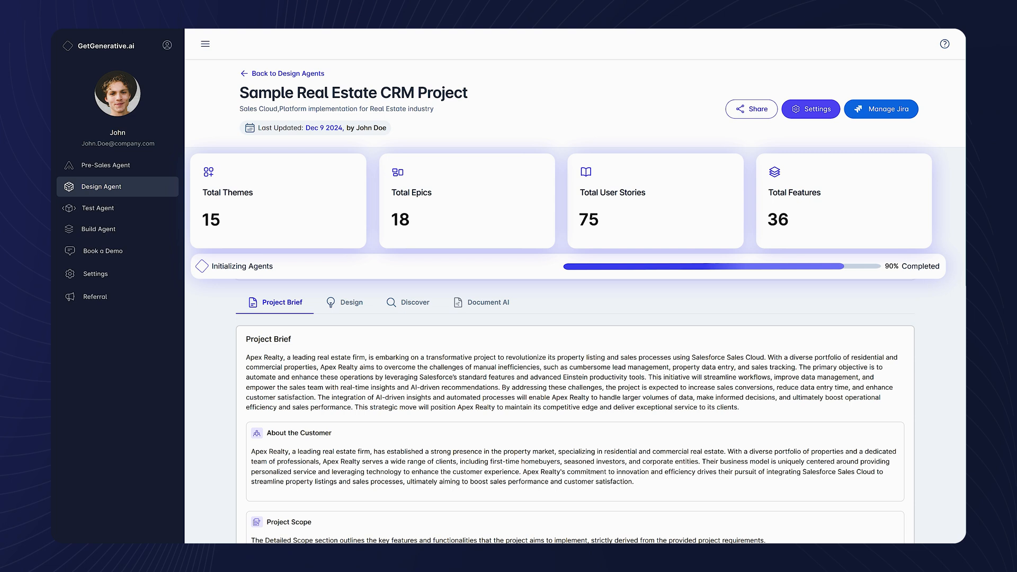
Step: View the project's user stories in the workspace and in the User Stories table by release
left_click(344, 302)
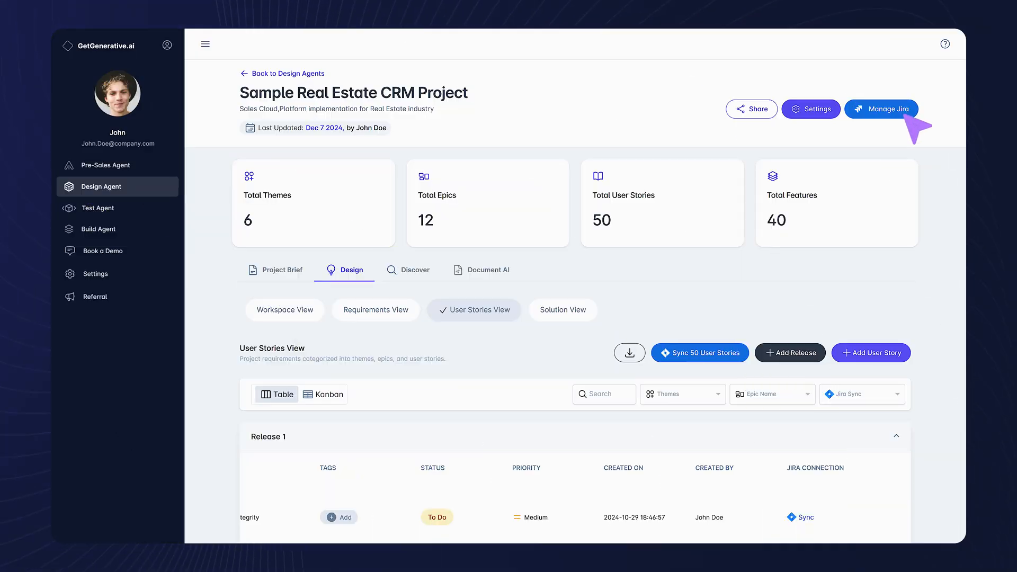
left_click(284, 309)
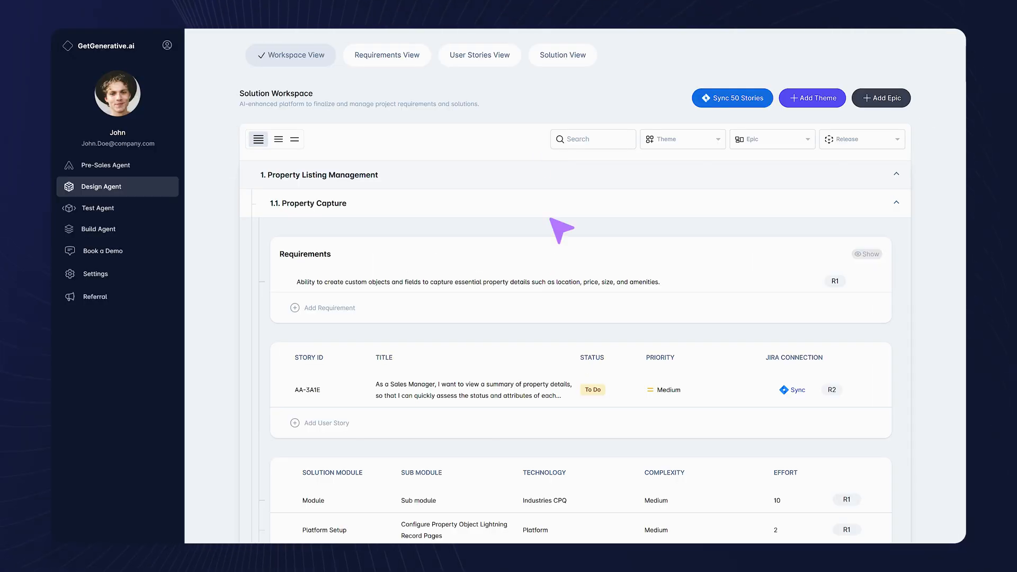
left_click(479, 54)
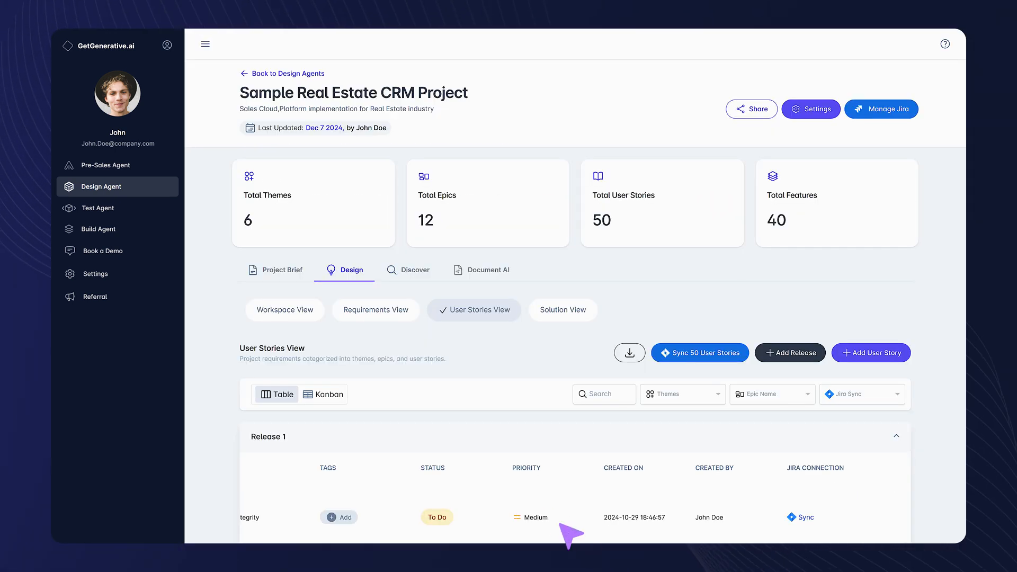
Step: Answer and save the first System Integrations input-gap question on external integrations
left_click(416, 270)
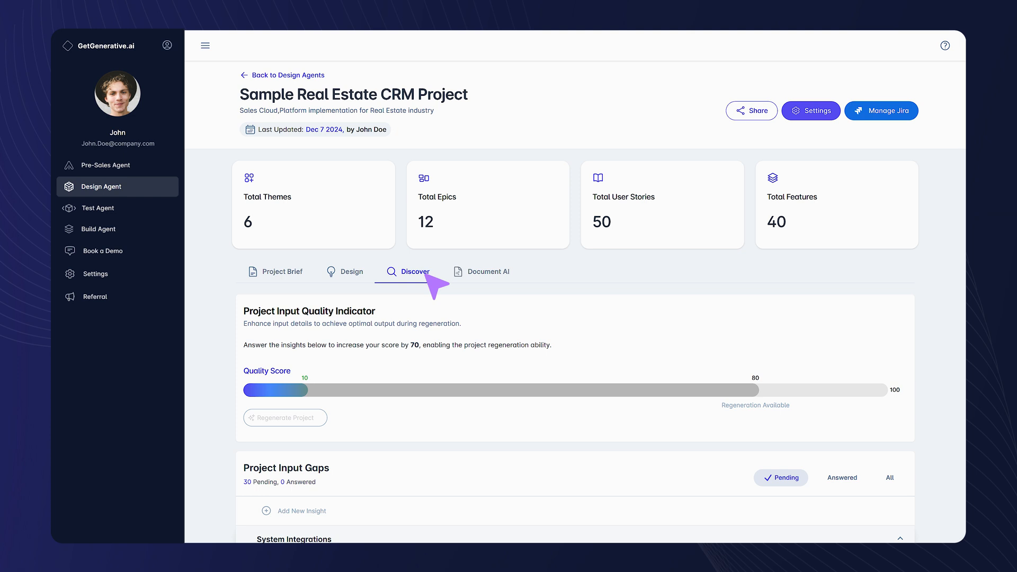
scroll("down", 3)
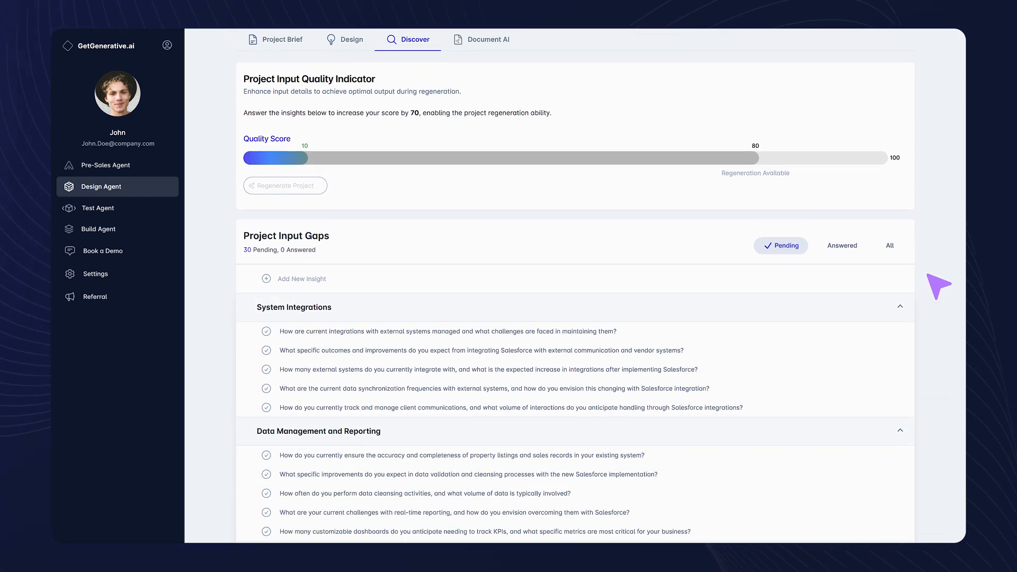
left_click(447, 331)
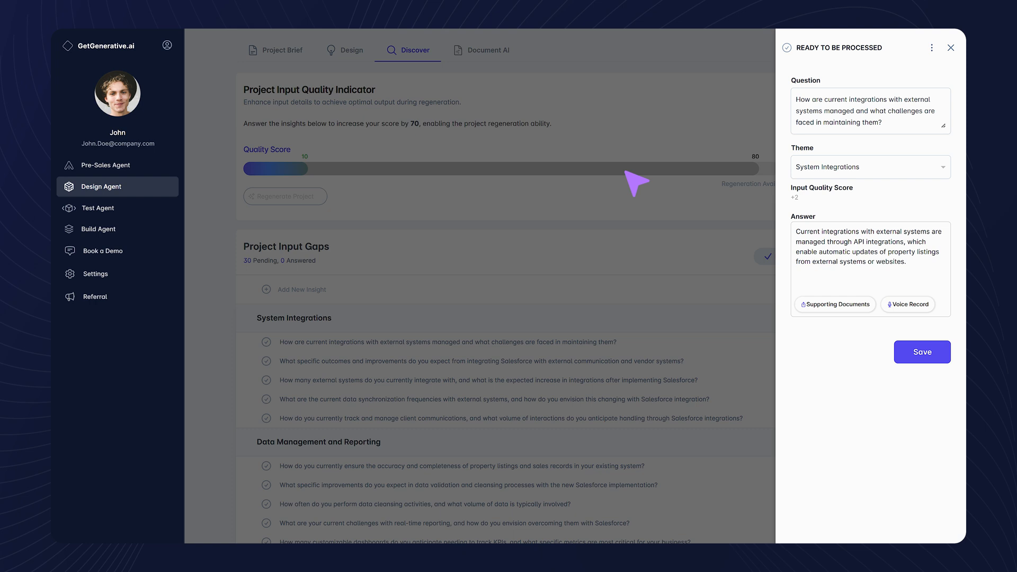
left_click(921, 352)
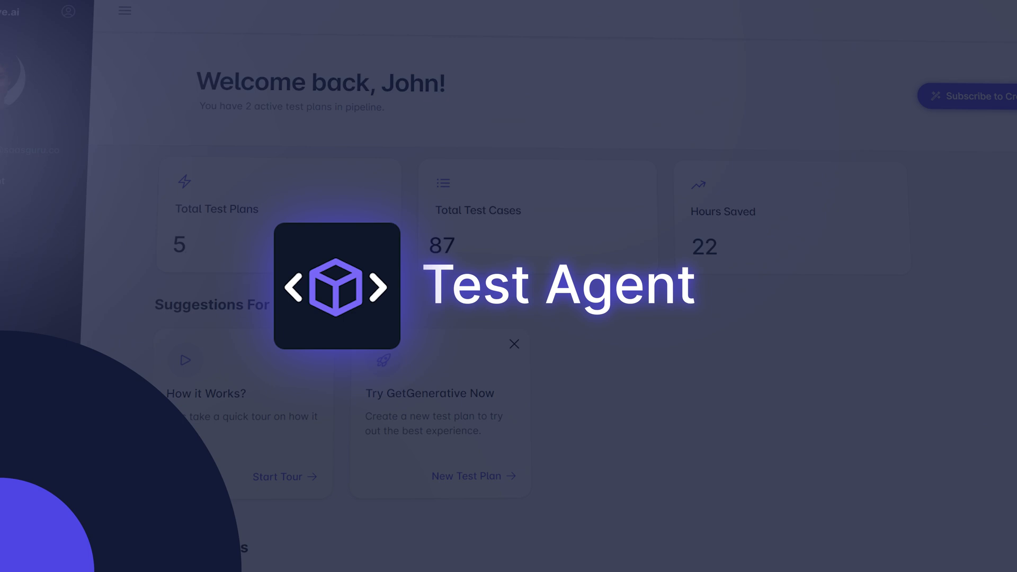
Step: Create a new test plan and view its generated Property Capture test cases
left_click(466, 476)
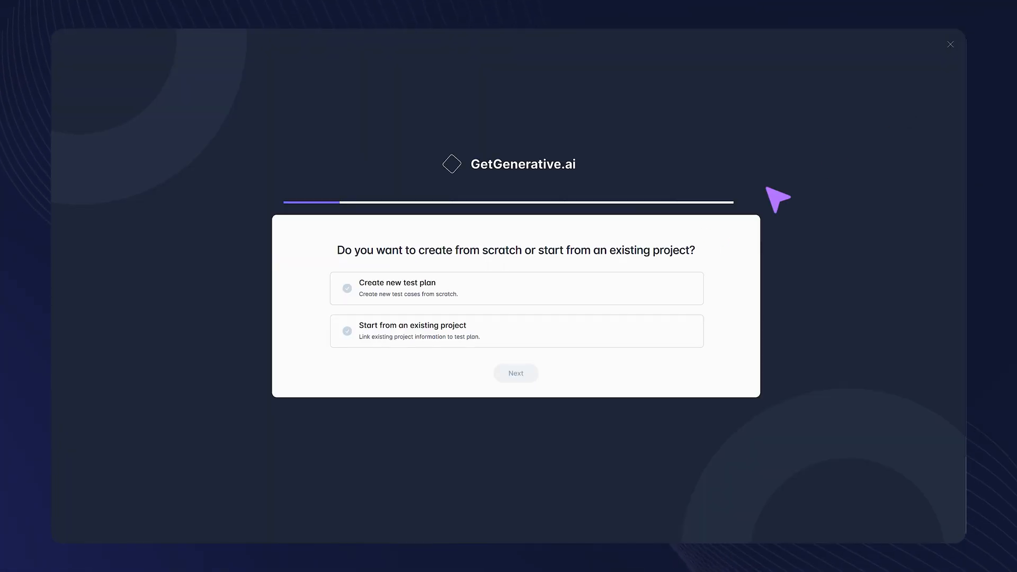
left_click(515, 373)
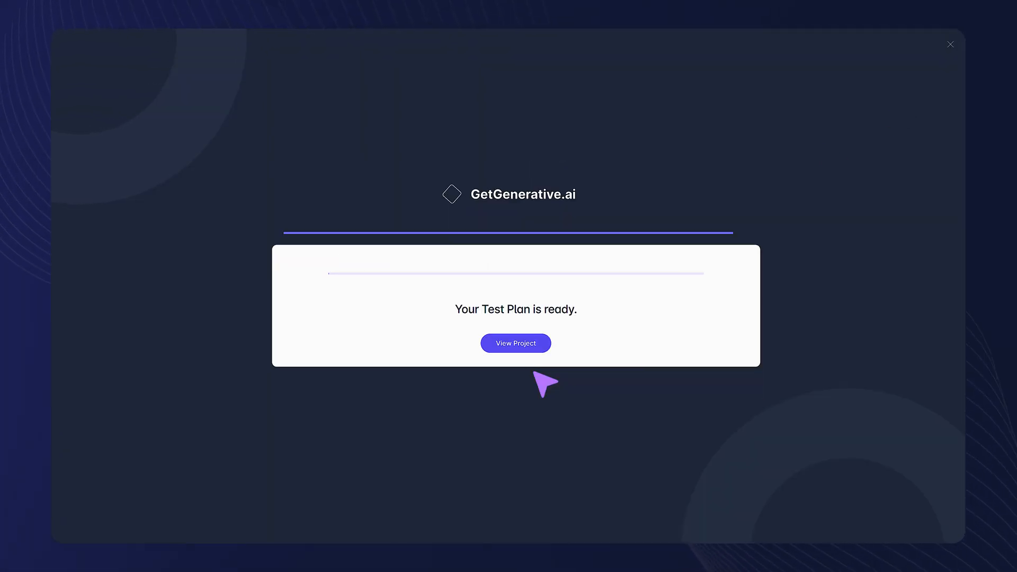
left_click(515, 342)
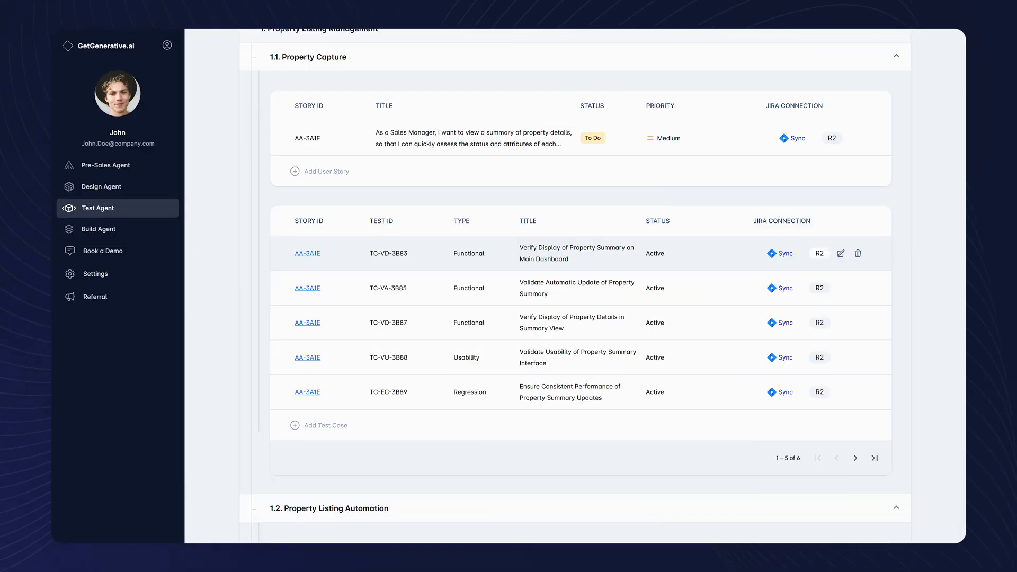
Step: Edit and save the test case verifying the property summary on the main dashboard
left_click(838, 253)
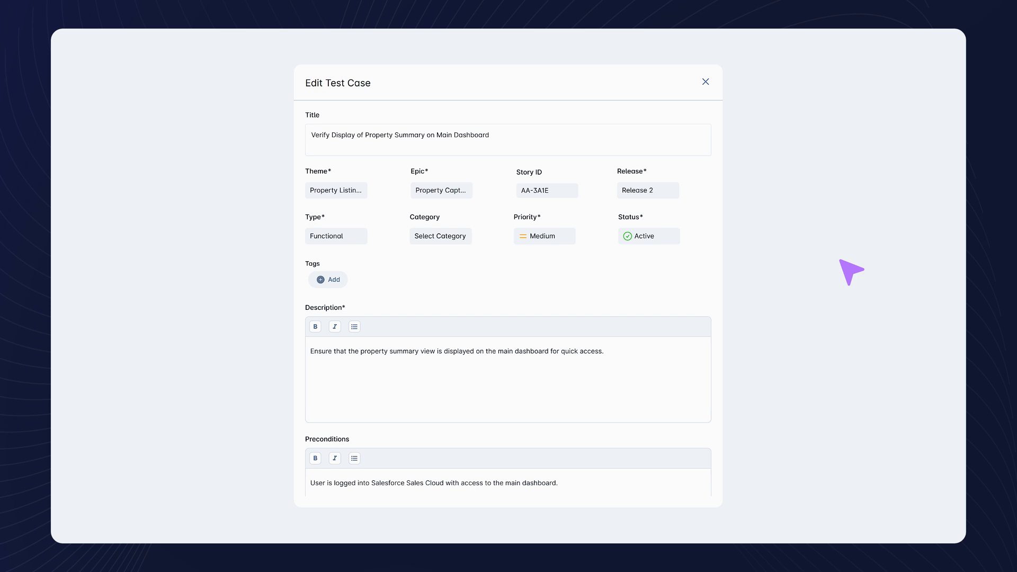
scroll("down", 3)
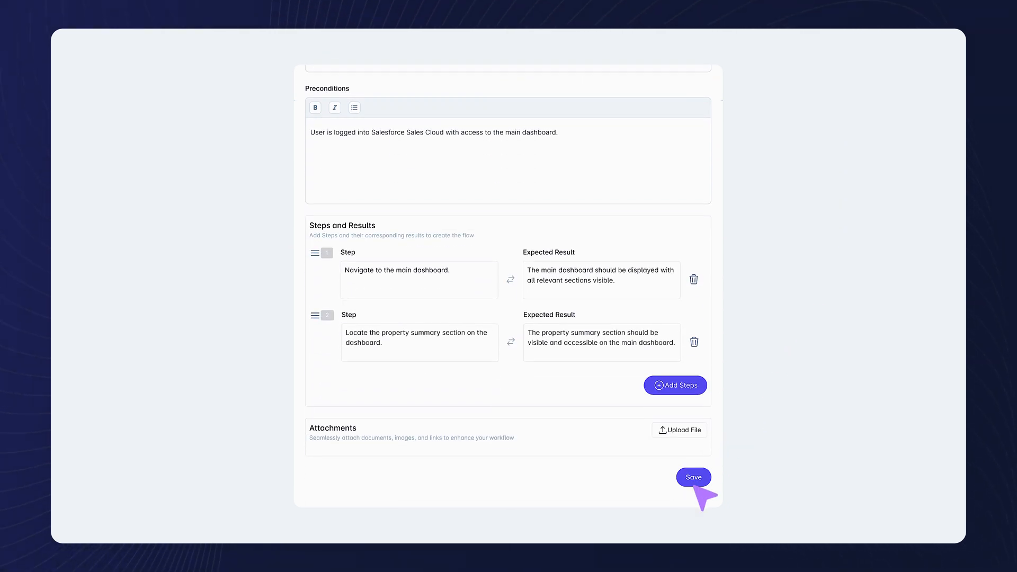
left_click(693, 477)
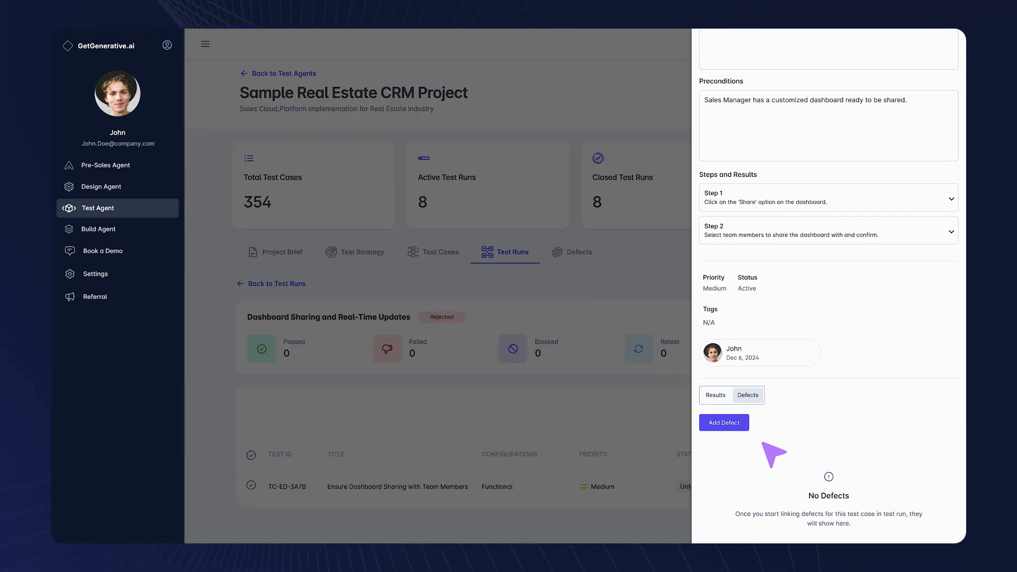
Step: Add a defect to the Dashboard Sharing test case in its test run
left_click(99, 228)
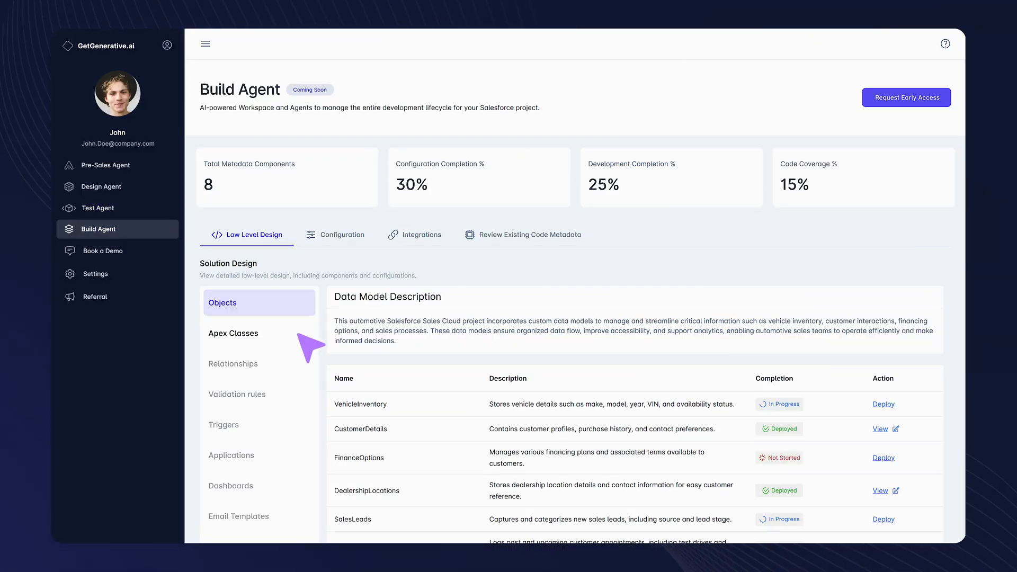
Step: List the Apex classes of the low-level build design with descriptions and completion status
left_click(233, 333)
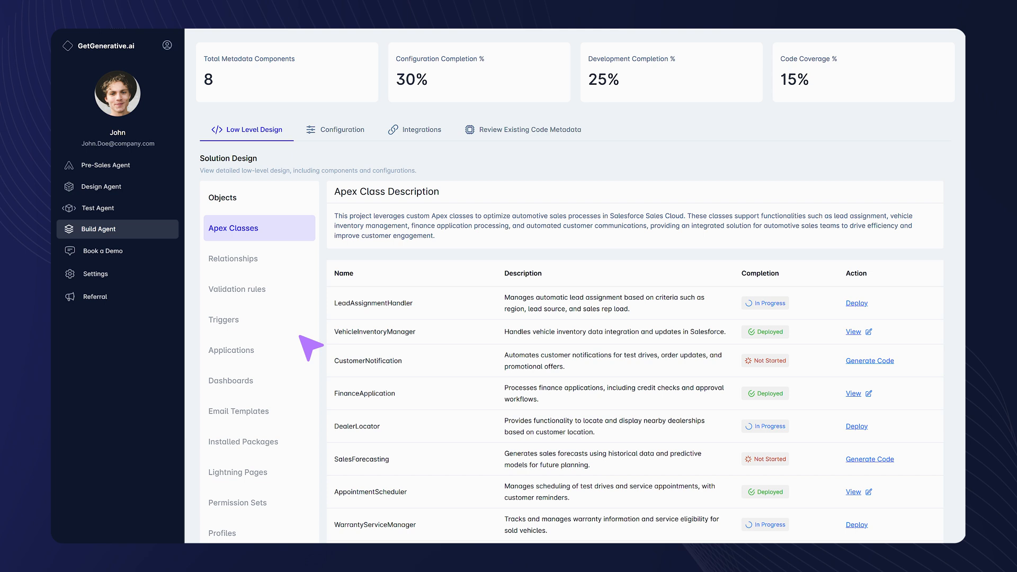
scroll("down", 3)
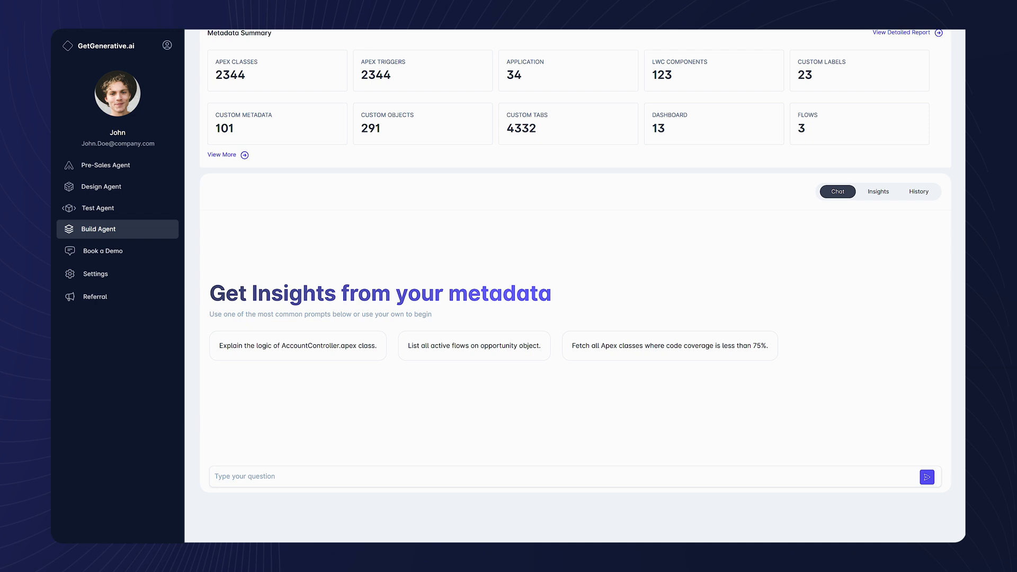
Step: Ask the Get Insights chat to analyze the dependencies of the OpportunityRevenueCalculation.apex class
type("Can you analyze the dependencies of the OpportunityRevenueCalculation.apex class?")
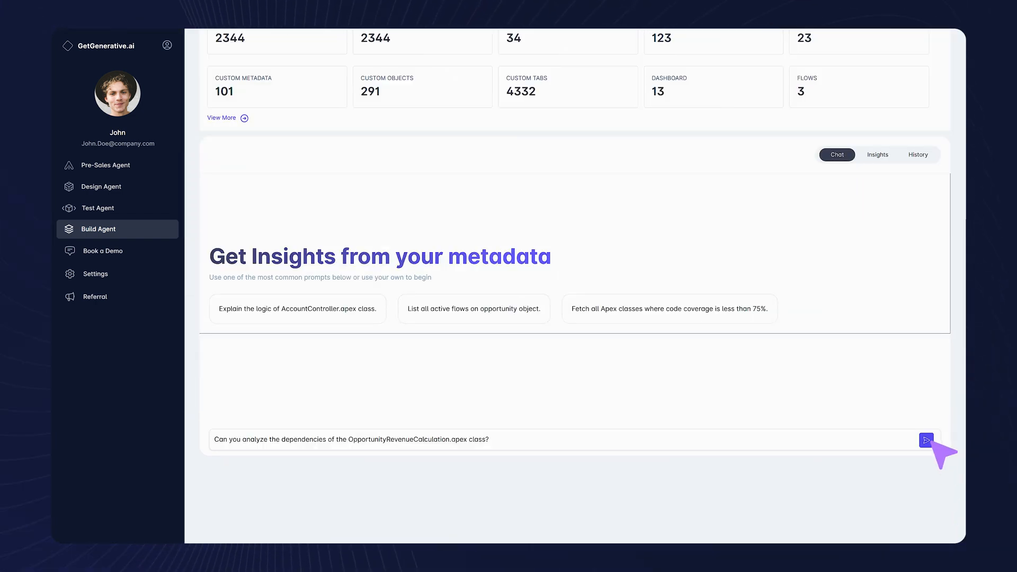
left_click(926, 438)
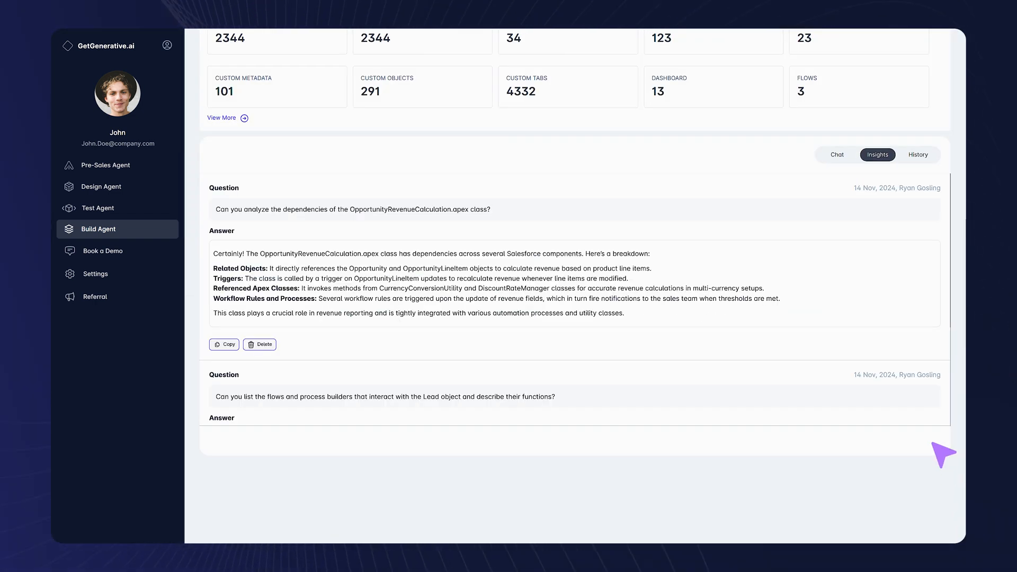